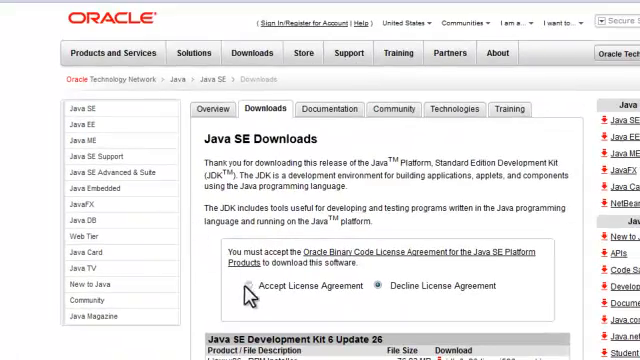
- Accept the Oracle Java SE license and scroll to the JDK 6 Update 26 downloads
click(249, 287)
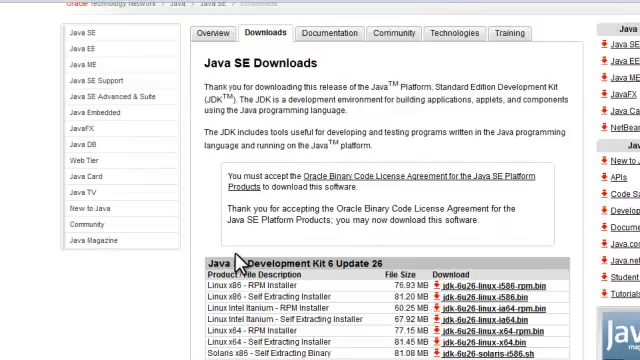
scroll(down, 3)
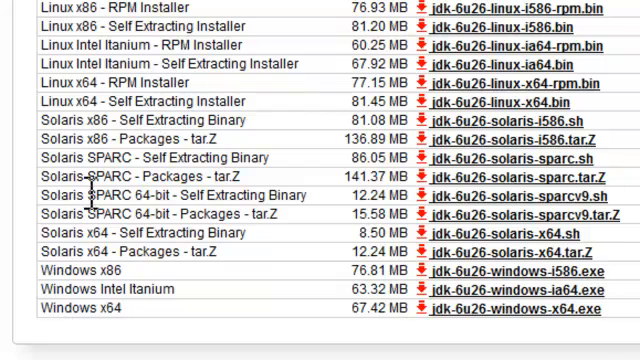
mouse_move(100, 272)
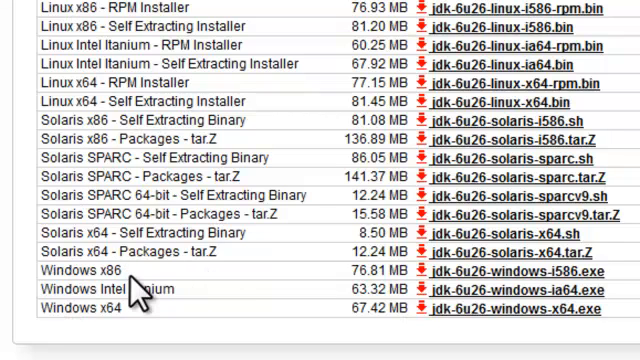
mouse_move(355, 315)
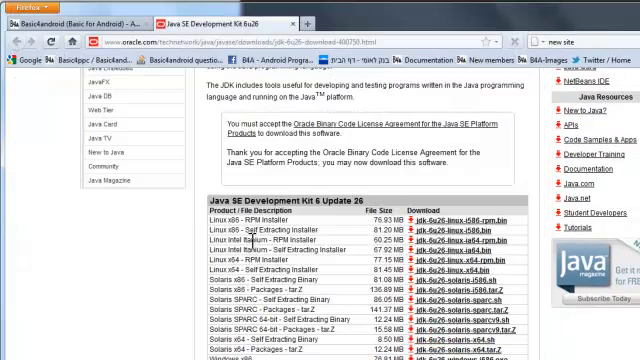
scroll(down, 3)
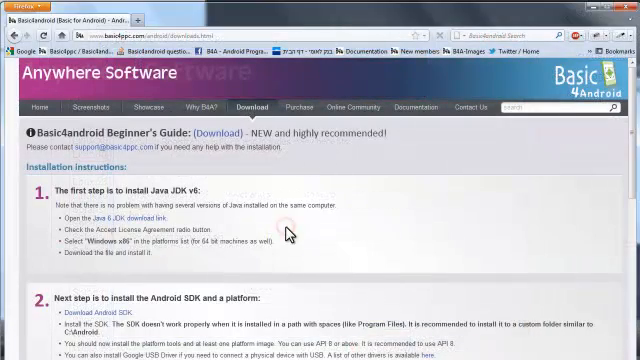
- Save the Android SDK installer installer_r15-windows.exe to disk
scroll(down, 3)
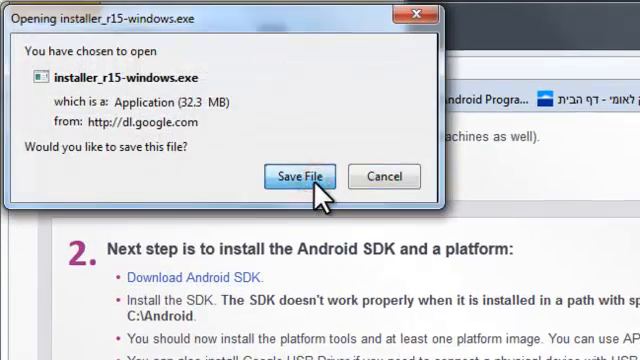
click(299, 176)
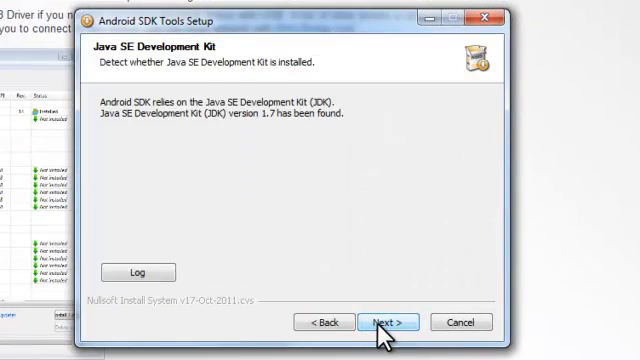
- Install the Android SDK tools into c:\android with the default Start Menu folder
click(382, 322)
text(c:\)
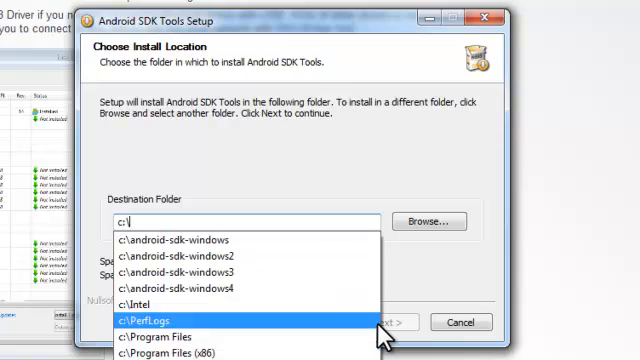
text(andr)
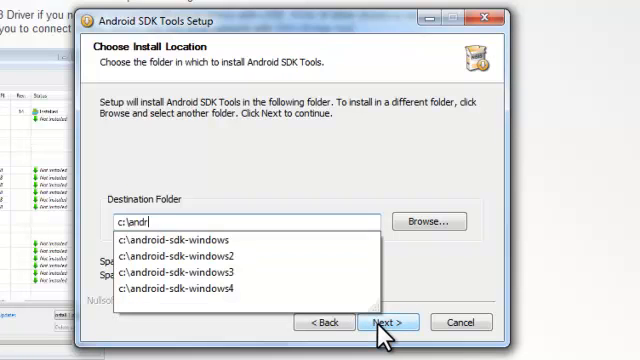
text(oid)
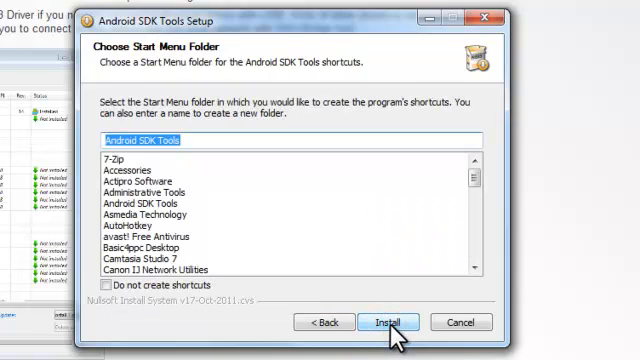
click(385, 322)
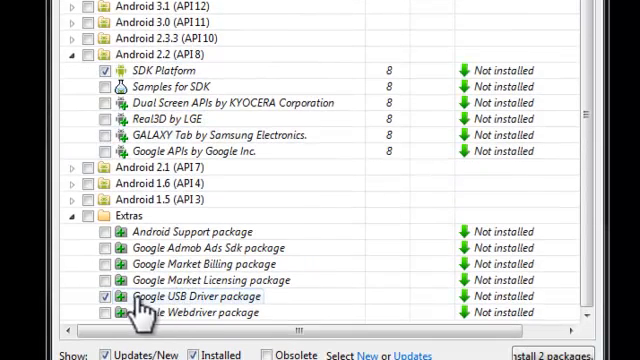
mouse_move(145, 295)
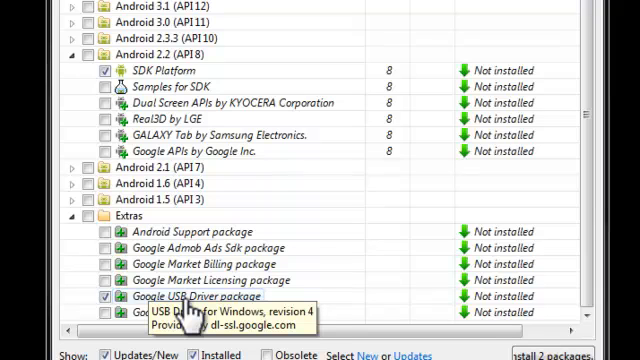
mouse_move(205, 289)
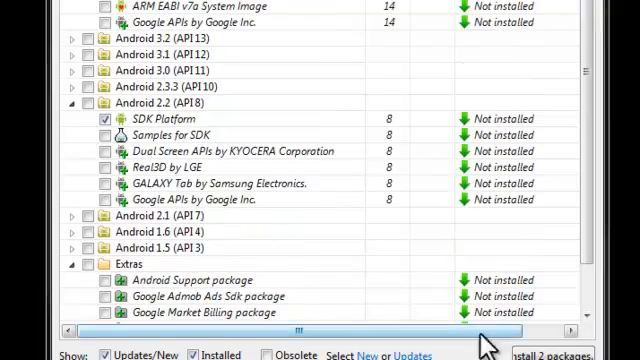
- Install the two checked packages: Android 2.2 SDK Platform and Google USB Driver
scroll(down, 3)
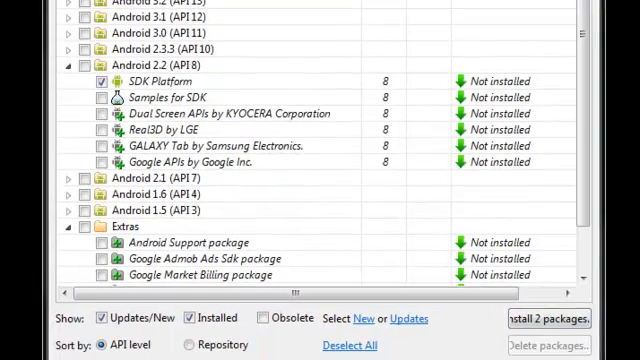
click(540, 325)
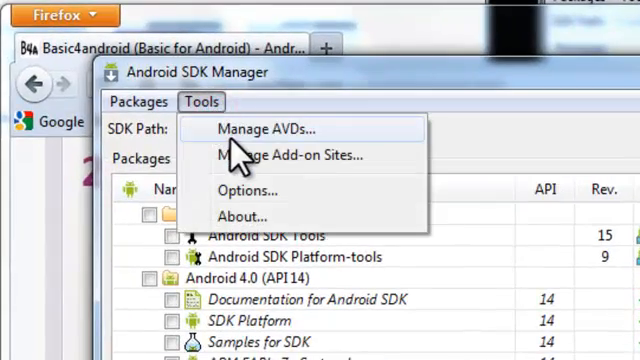
- Create virtual device Emulator-2.2 targeting Android 2.2 - API Level 8 in Manage AVDs
click(268, 128)
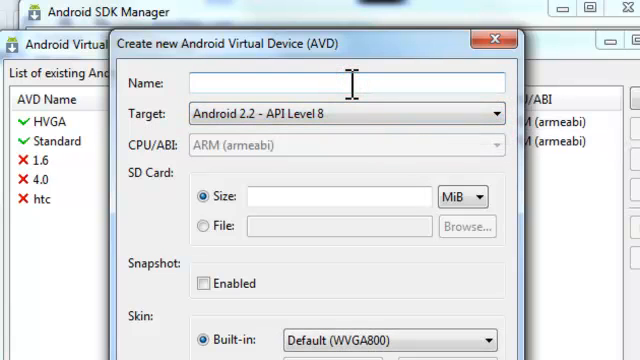
text(Emulator-2.2)
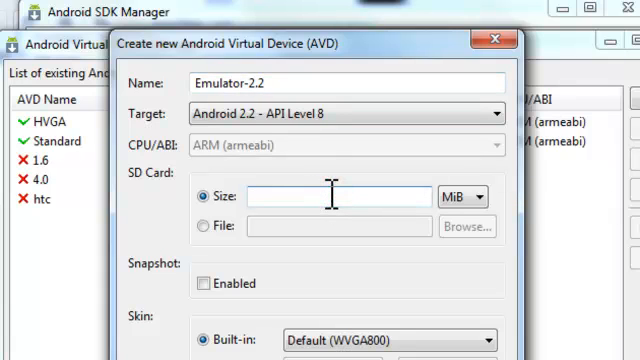
scroll(down, 3)
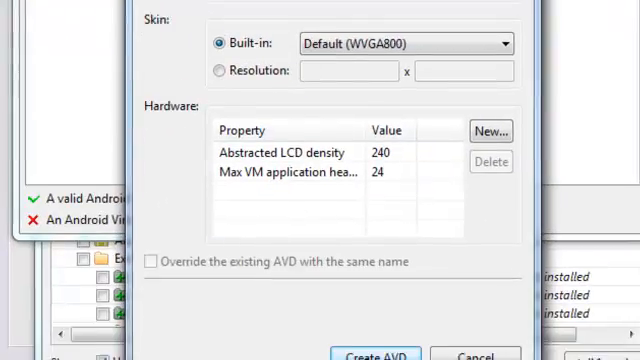
click(375, 355)
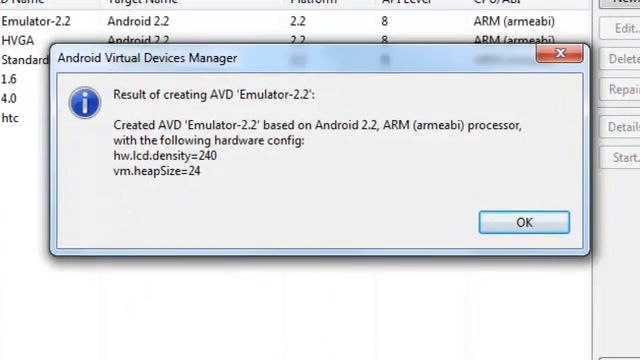
click(523, 222)
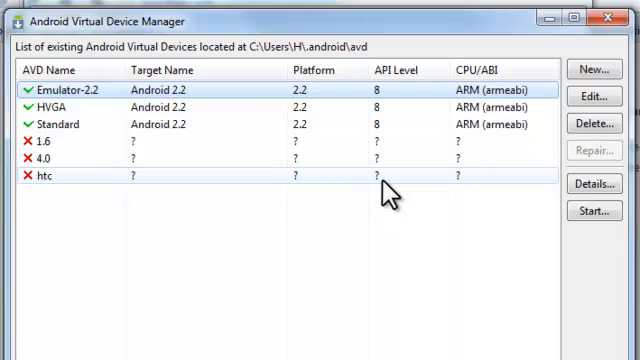
mouse_move(393, 197)
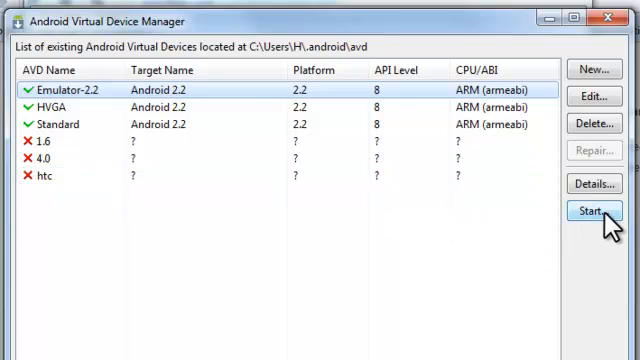
- Start Emulator-2.2 using the default launch options
click(593, 212)
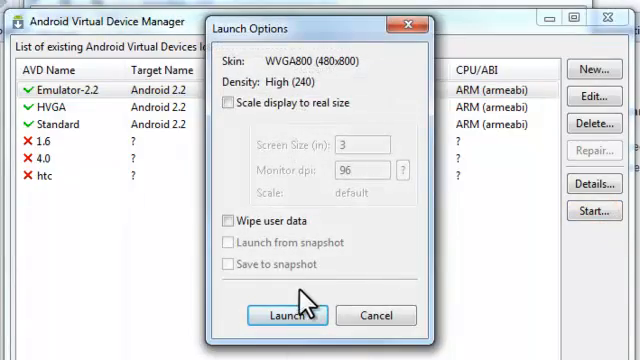
click(287, 315)
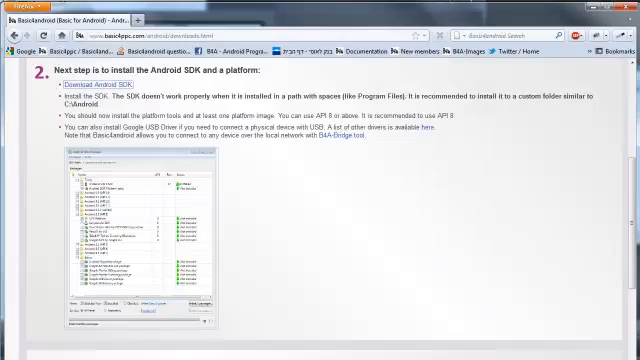
- Download and save the Basic4android trial installer, then run it despite the security warning
scroll(down, 3)
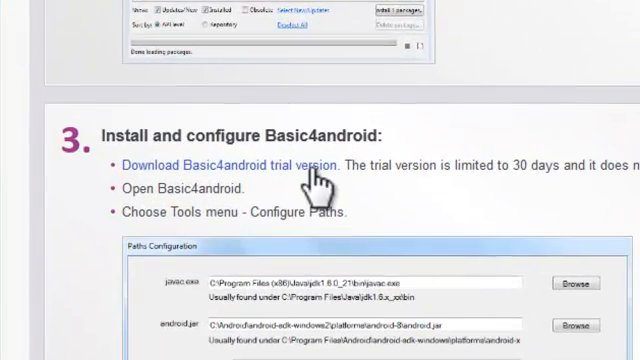
click(245, 163)
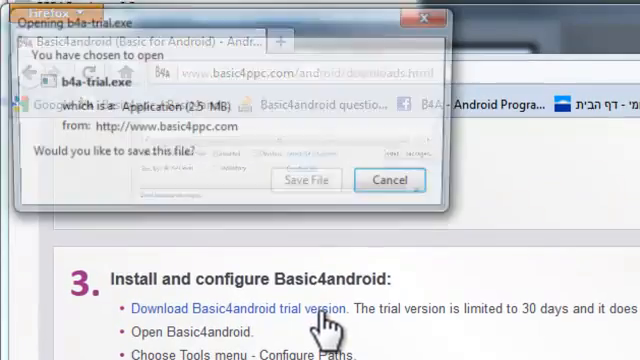
click(306, 180)
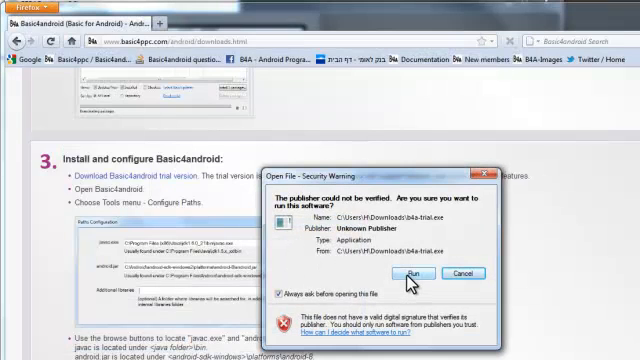
click(396, 283)
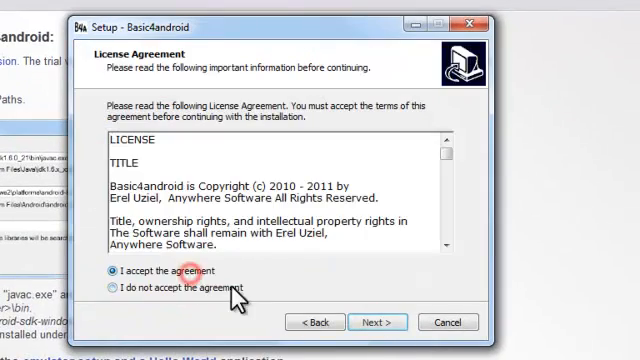
- Install Basic4android into the existing Anywhere Software folder and launch the IDE
click(377, 322)
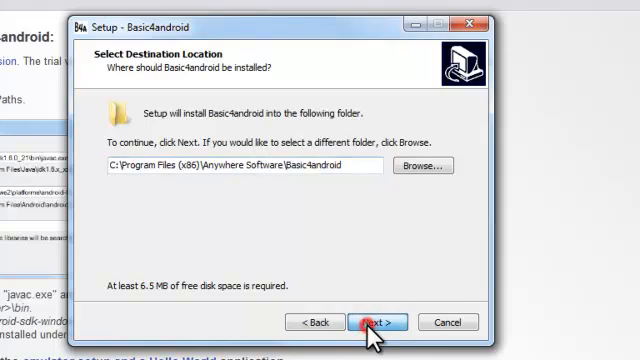
click(373, 322)
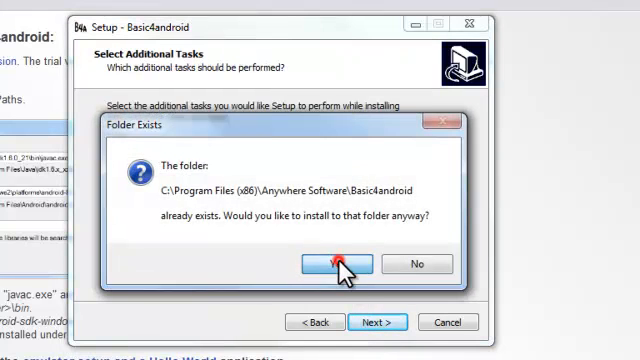
click(337, 263)
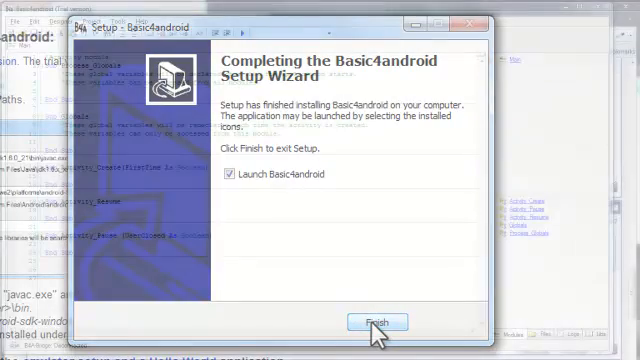
click(375, 321)
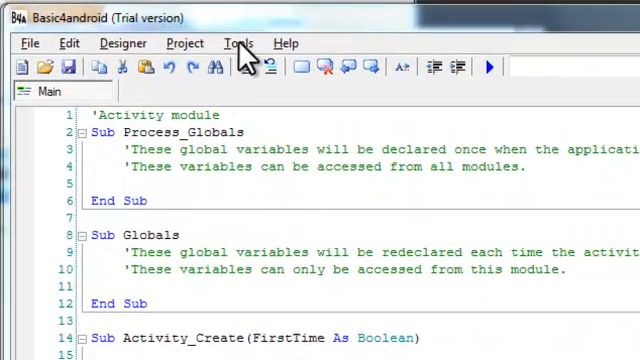
- Open the Configure Paths window and start browsing for javac.exe
click(239, 43)
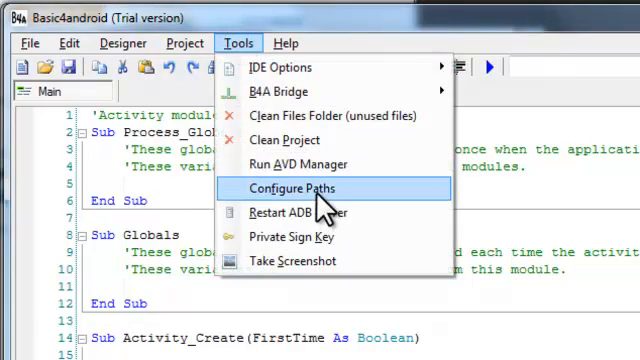
click(284, 188)
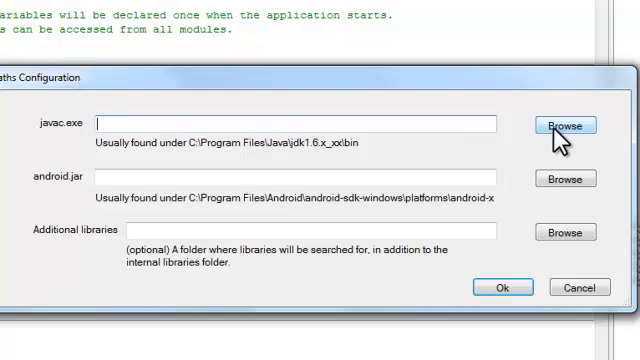
click(565, 124)
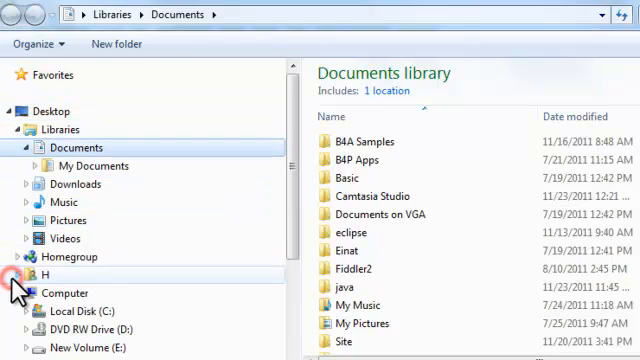
- Browse from Local Disk (C:) through Program Files (x86)\Java into the jdk1.6.0_26 folder
click(73, 311)
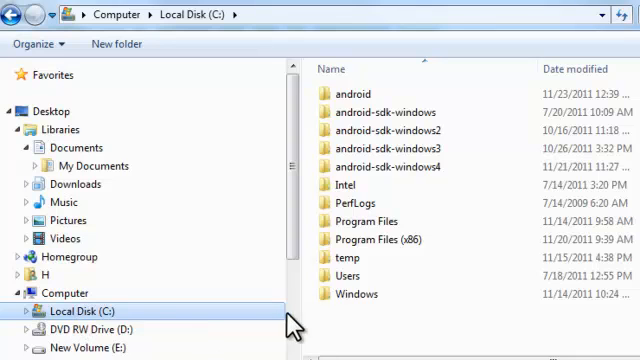
click(385, 240)
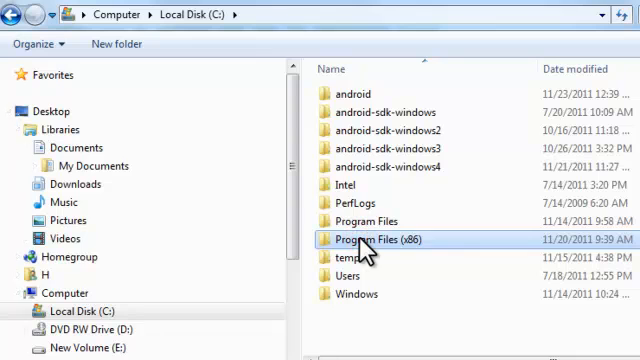
double_click(388, 239)
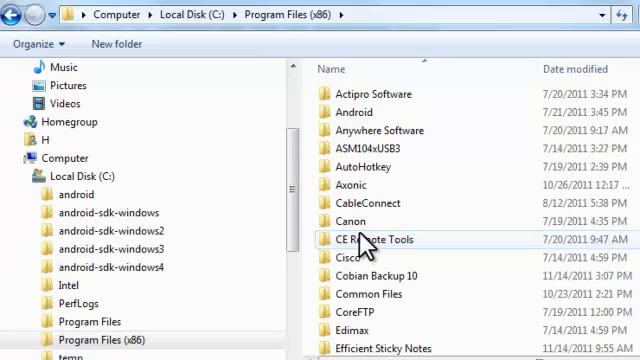
scroll(down, 3)
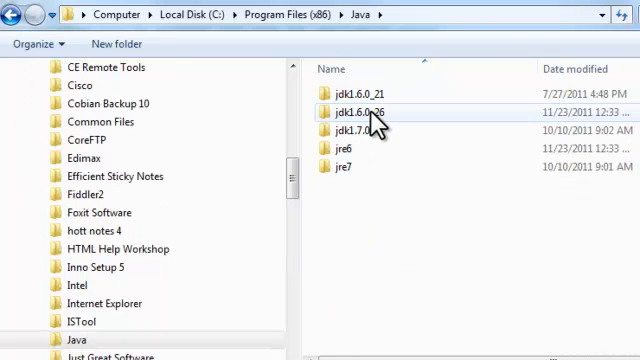
mouse_move(385, 123)
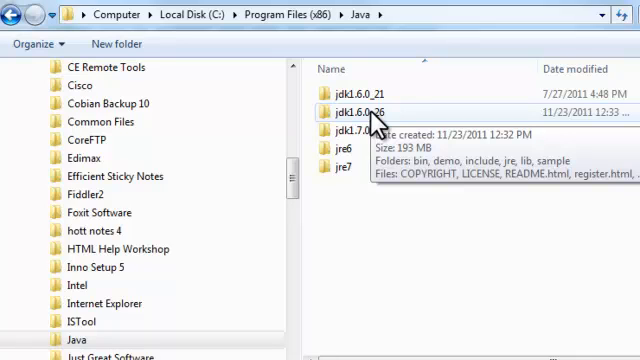
click(375, 112)
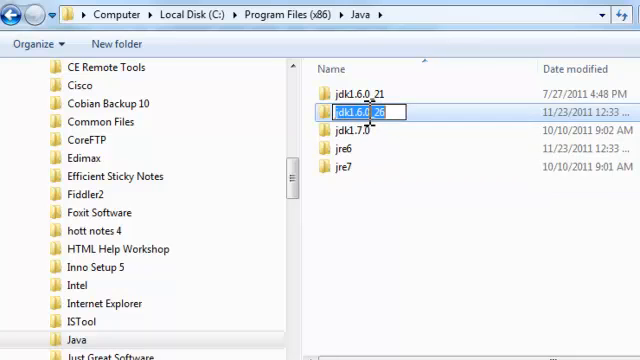
double_click(355, 111)
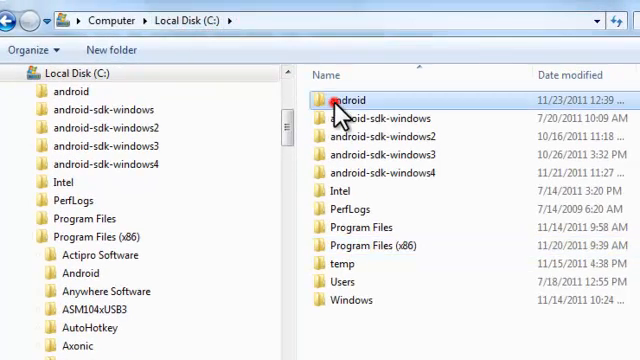
- Browse into C:\android\platforms to locate android-8's android.jar
double_click(349, 101)
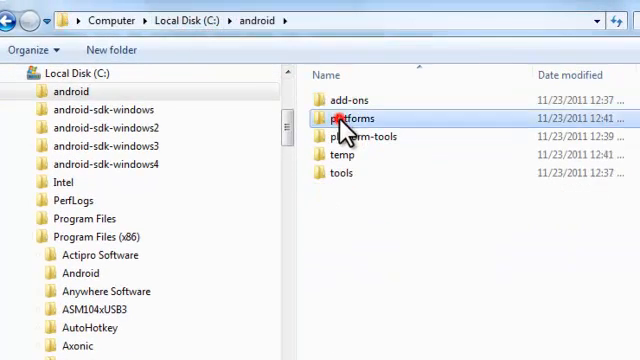
double_click(349, 118)
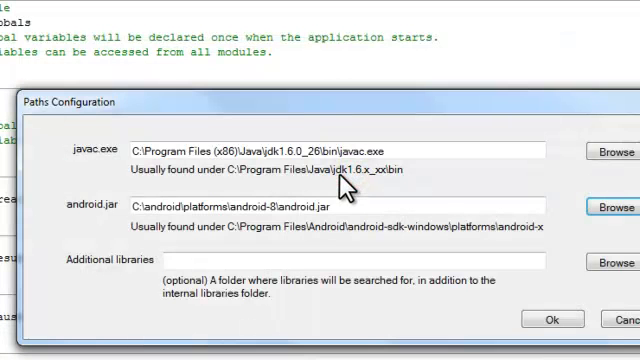
mouse_move(549, 320)
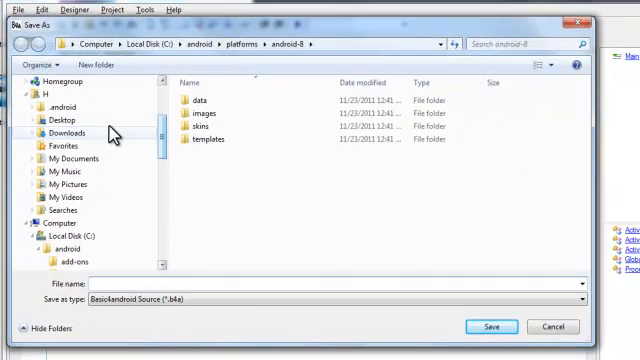
- Save the project as HelloWorld.b4a under My Documents' samples, replacing the existing file
click(62, 153)
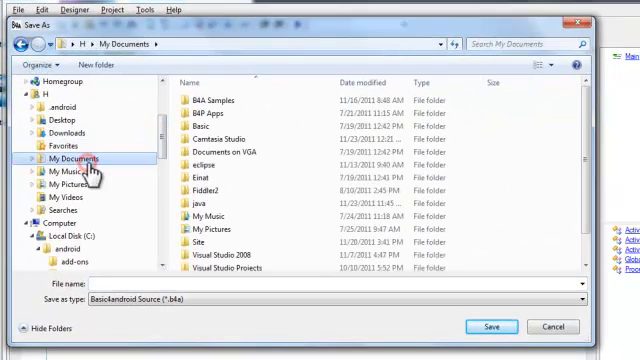
double_click(211, 99)
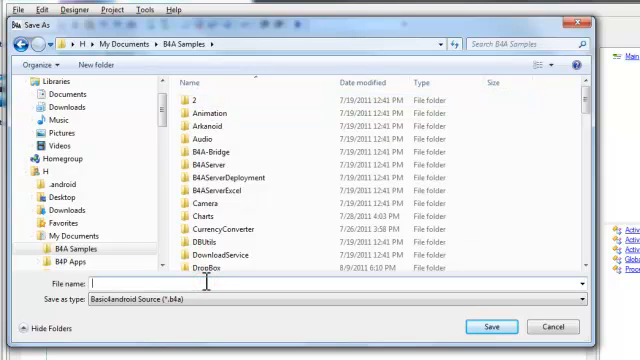
text(HelloWorld.b4a)
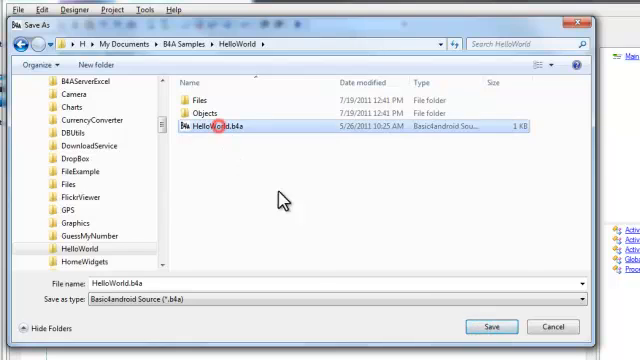
click(491, 327)
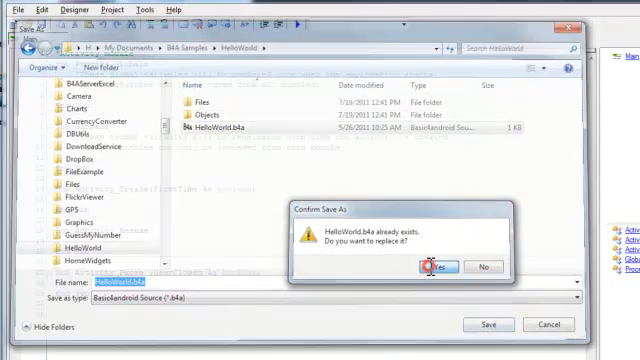
click(419, 265)
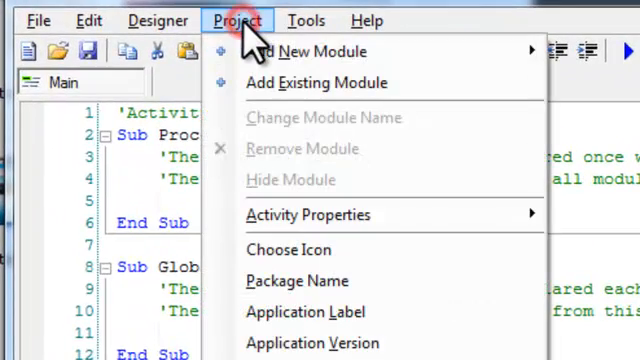
mouse_move(268, 172)
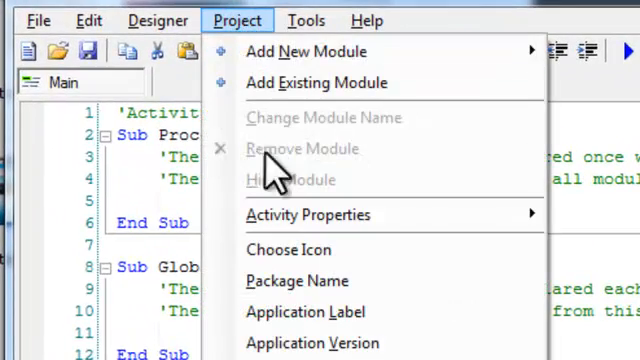
- Set the package name to anywheresoftware.b4a.samples.helloworld
click(296, 281)
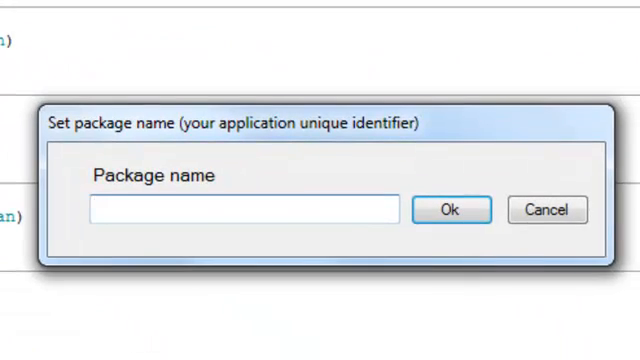
text(anywhereso)
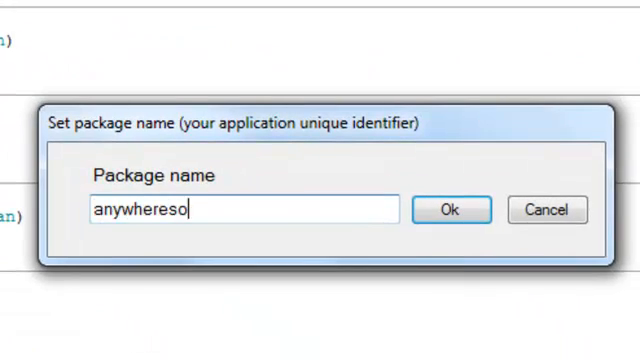
text(ftware.b4a.)
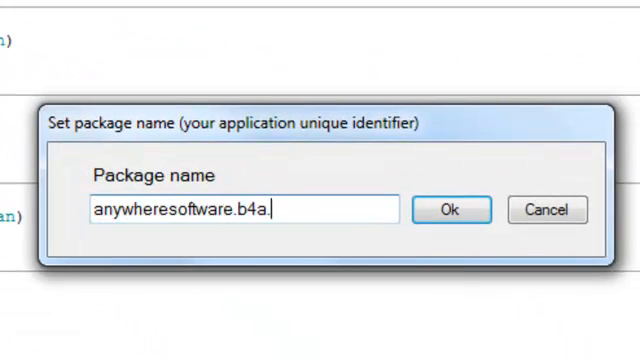
text(samples.hell)
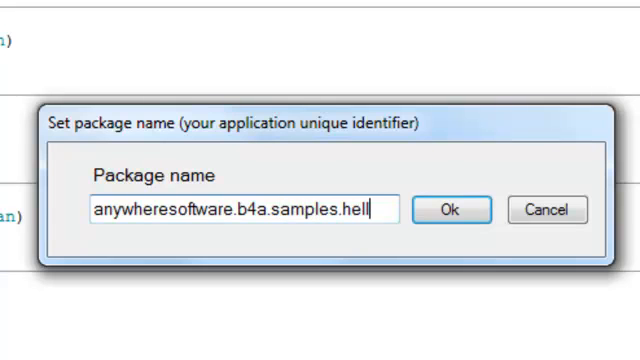
text(oworld)
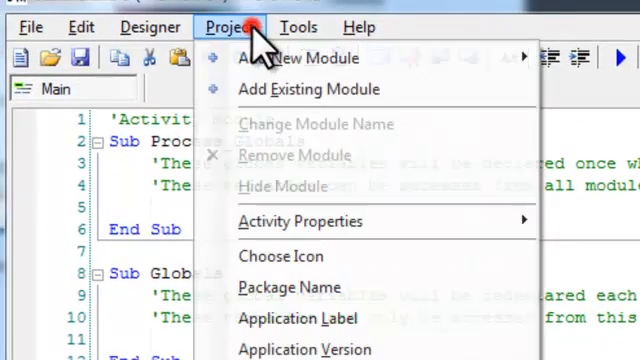
mouse_move(290, 312)
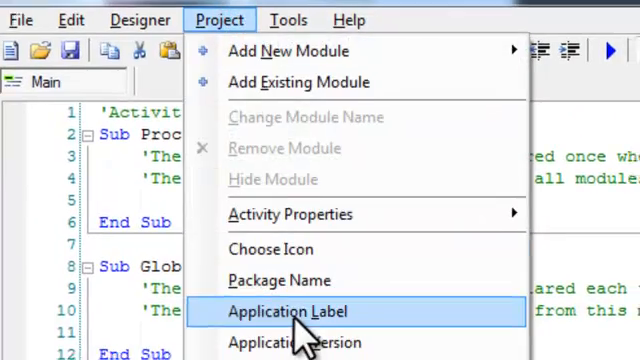
- Set the application label to 'Hello'
click(302, 312)
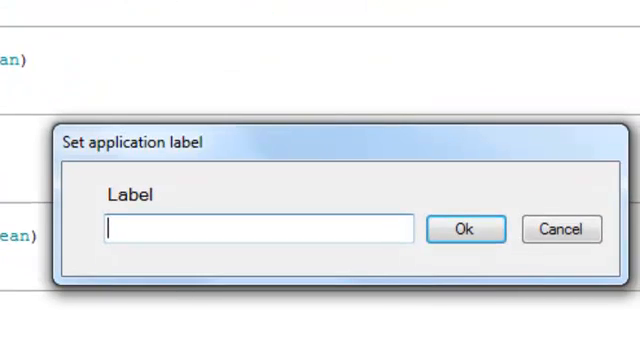
text(Hello)
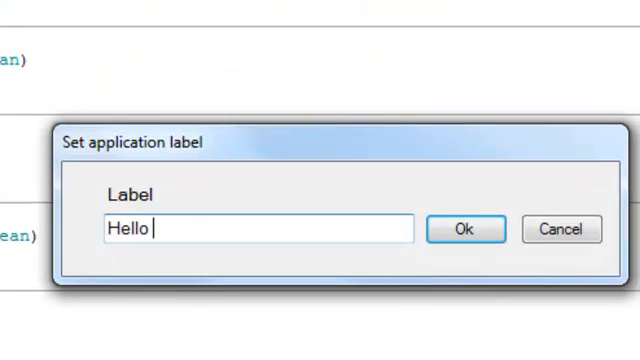
click(463, 229)
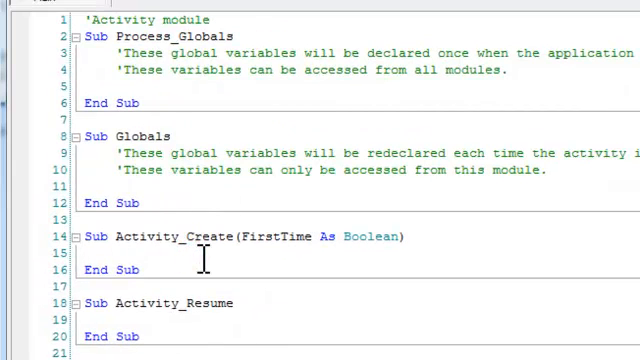
- Type Msgbox("Hello world!", "") inside Sub Activity_Create
text(Msgbox)
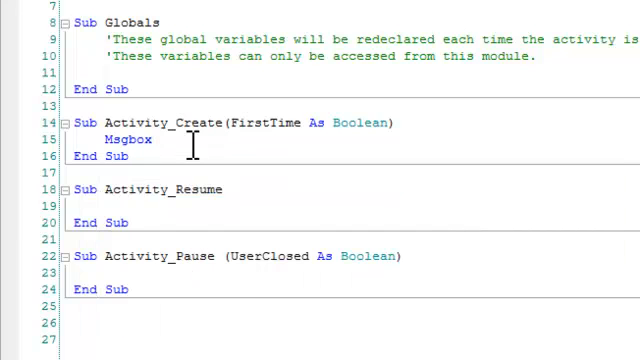
text((")
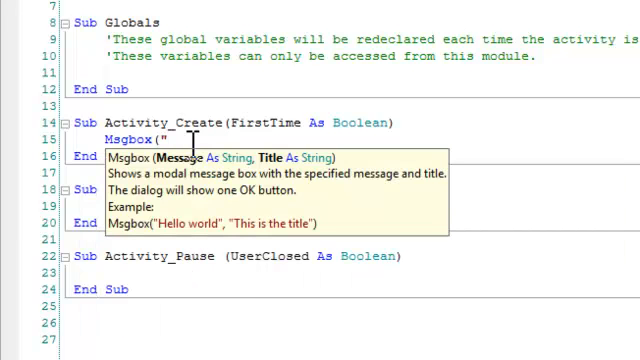
text(He)
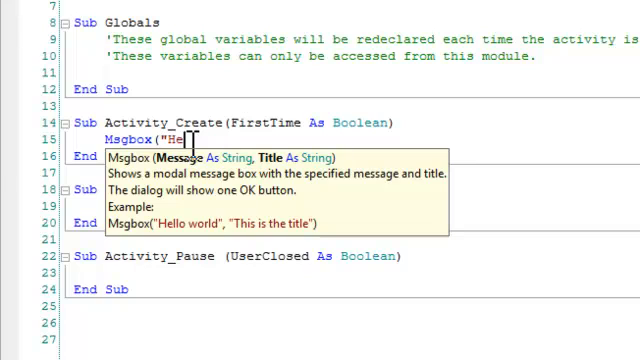
text(llo worl)
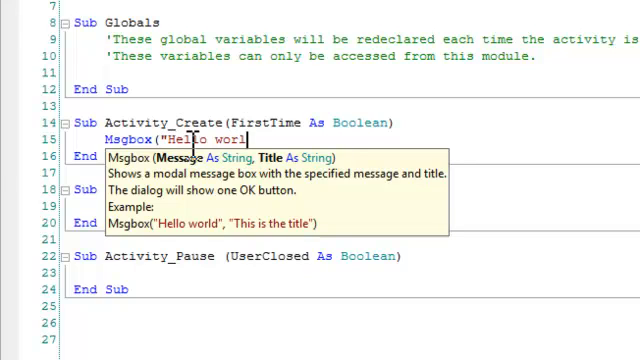
text(d!", "")
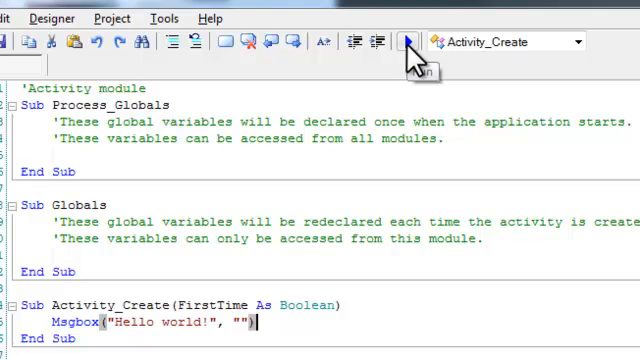
- Run the project and choose emulator-5554 as the install target
click(408, 42)
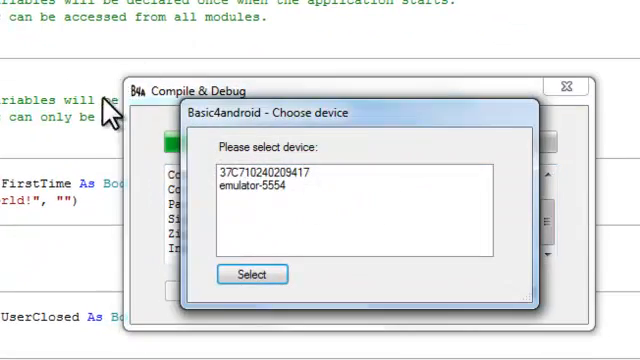
mouse_move(245, 210)
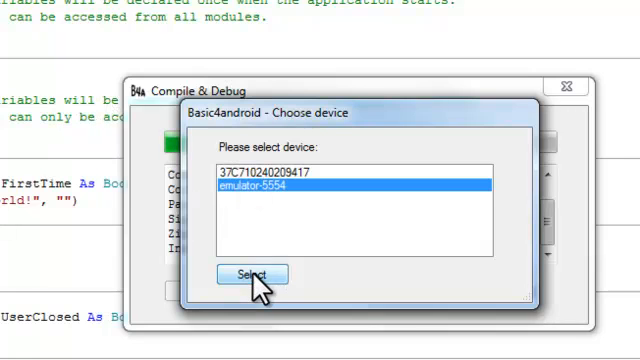
click(256, 274)
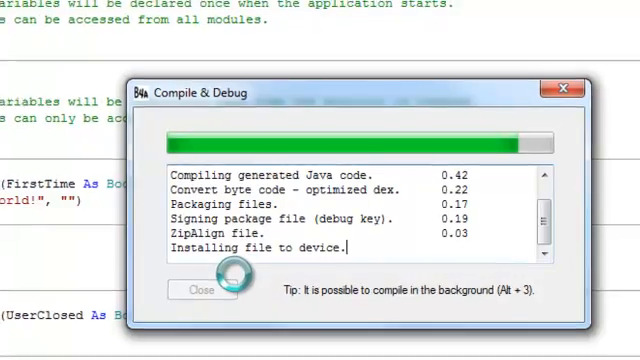